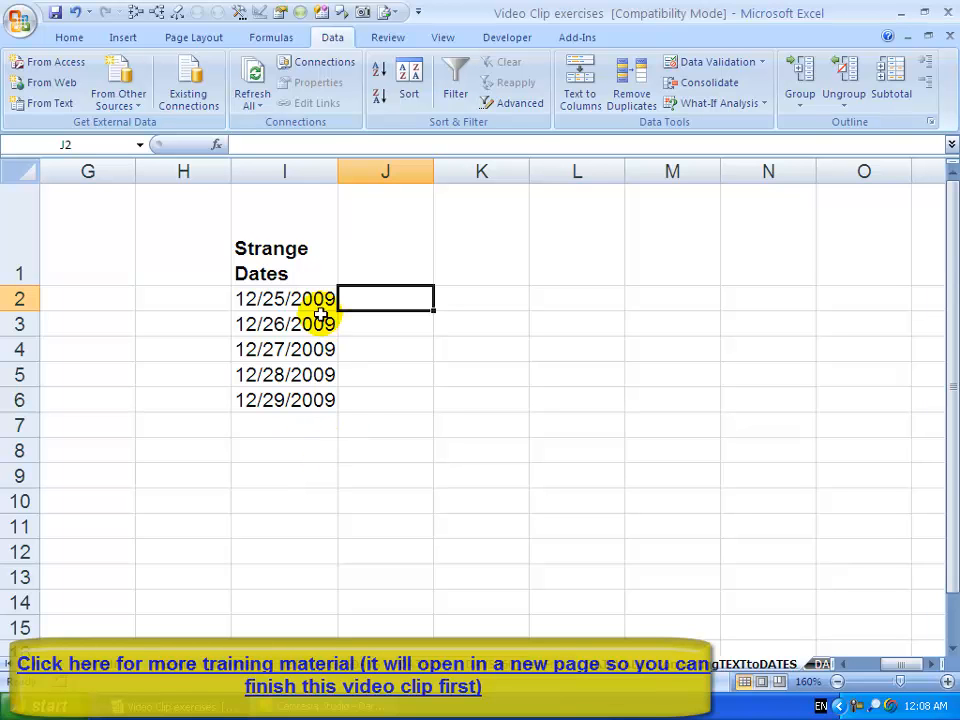
- Start the Text to Columns wizard for the MDY text dates in I2:I6
left_click(580, 78)
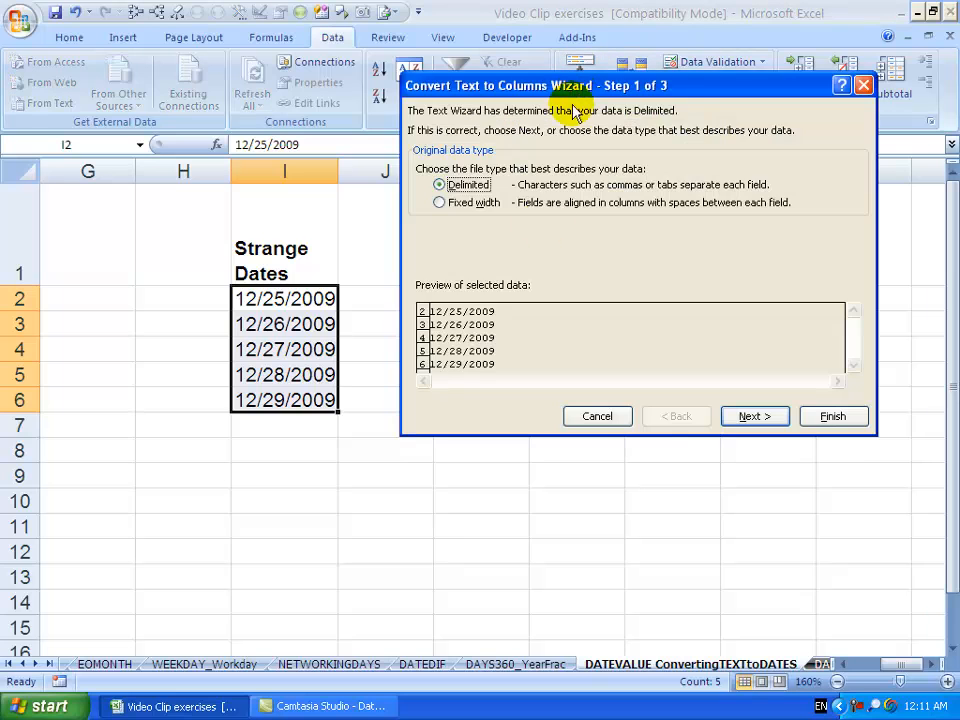
mouse_move(460, 264)
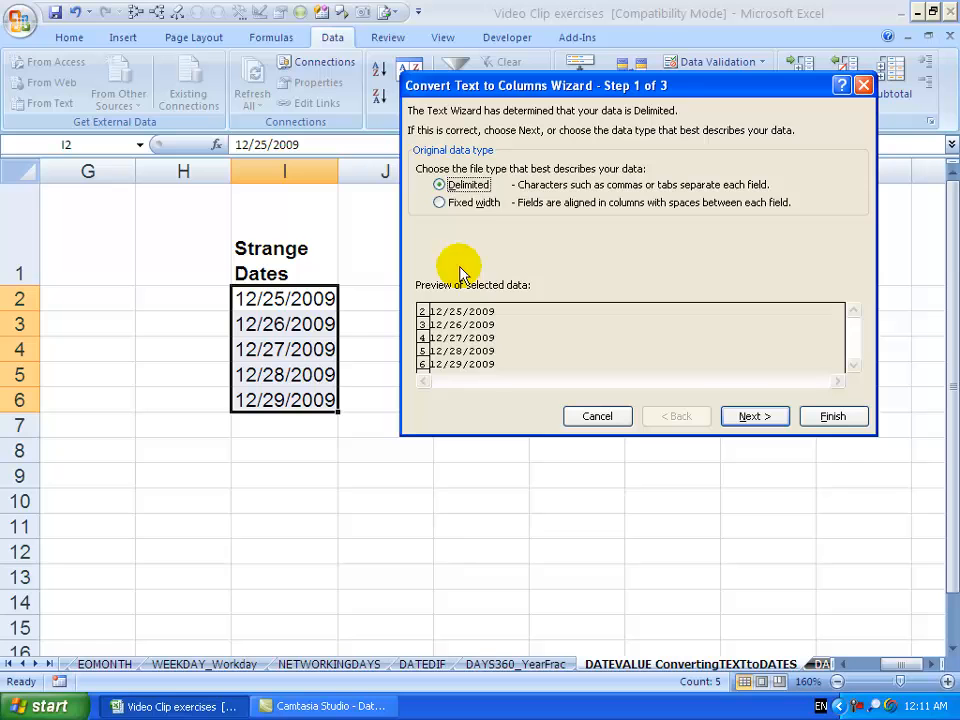
- Advance the wizard toward the Date column format with MDY order, destination $I$2
left_click(756, 416)
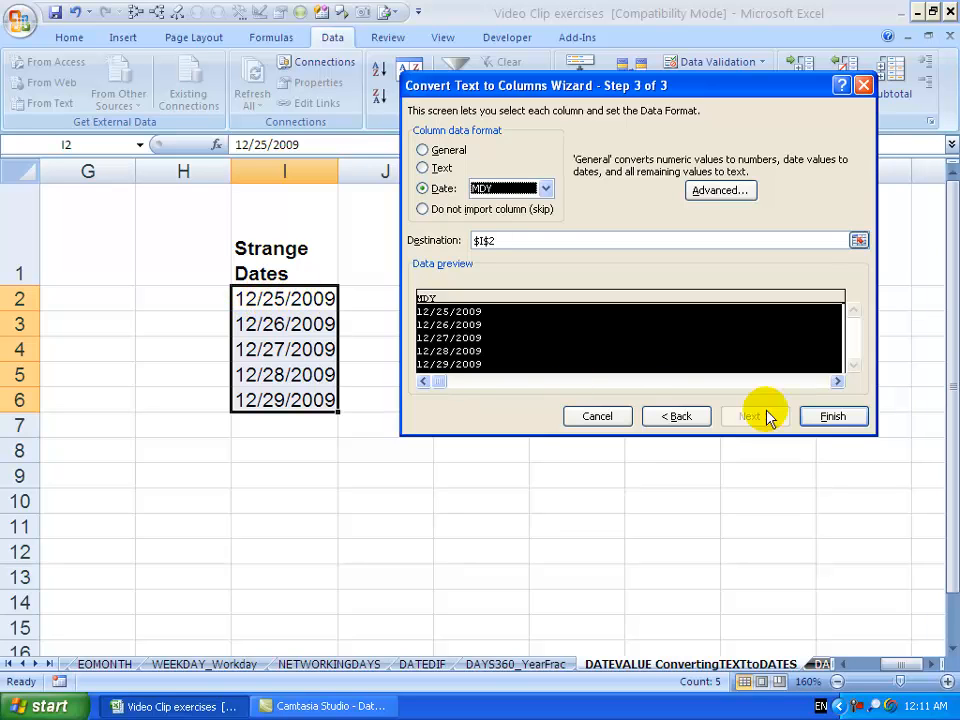